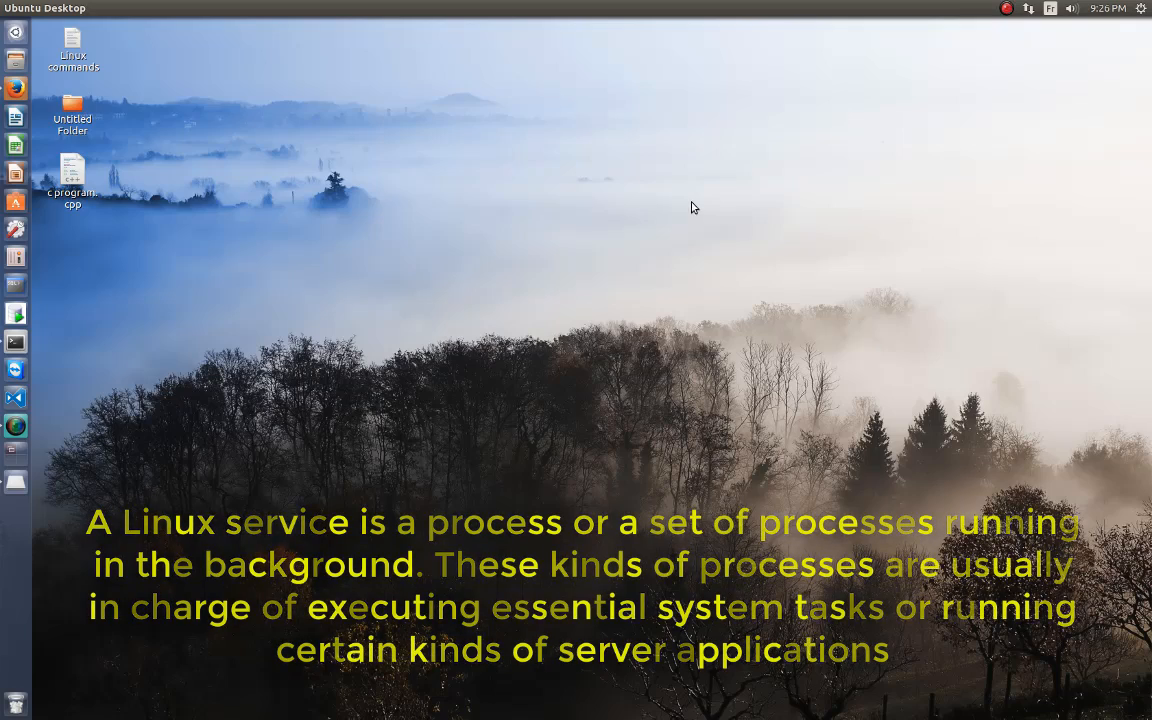
Launch a new terminal window from the launcher and focus it for input.
left_click(14, 340)
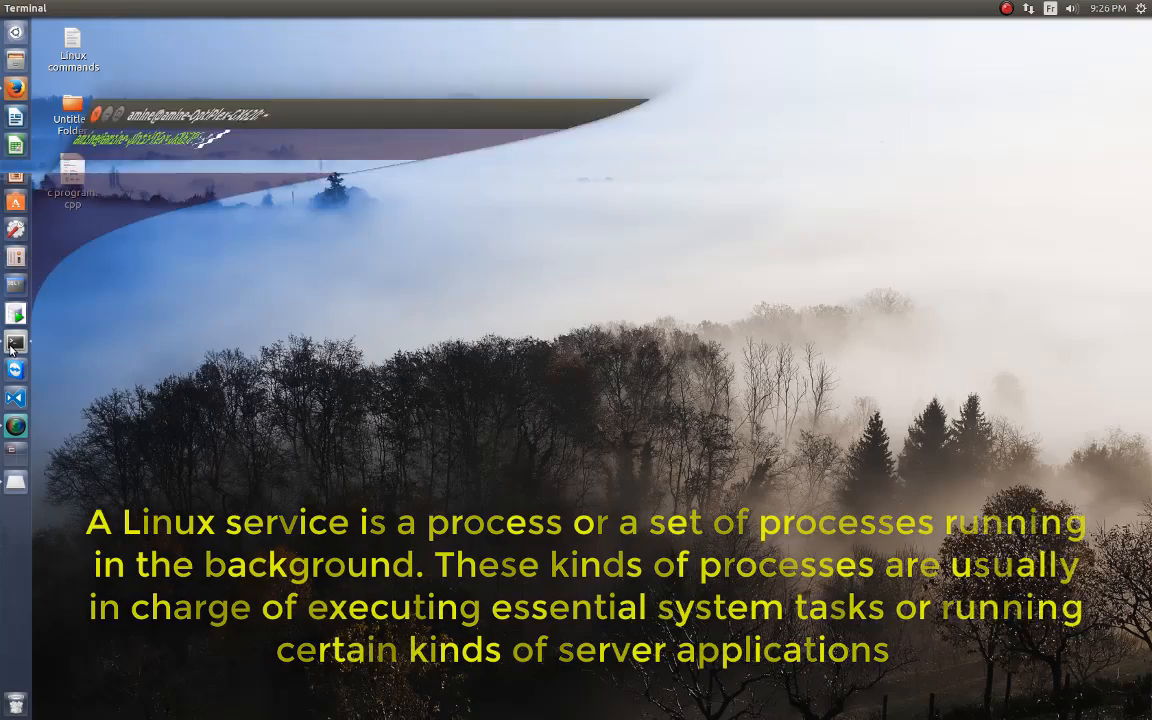
left_click(12, 344)
type("cd")
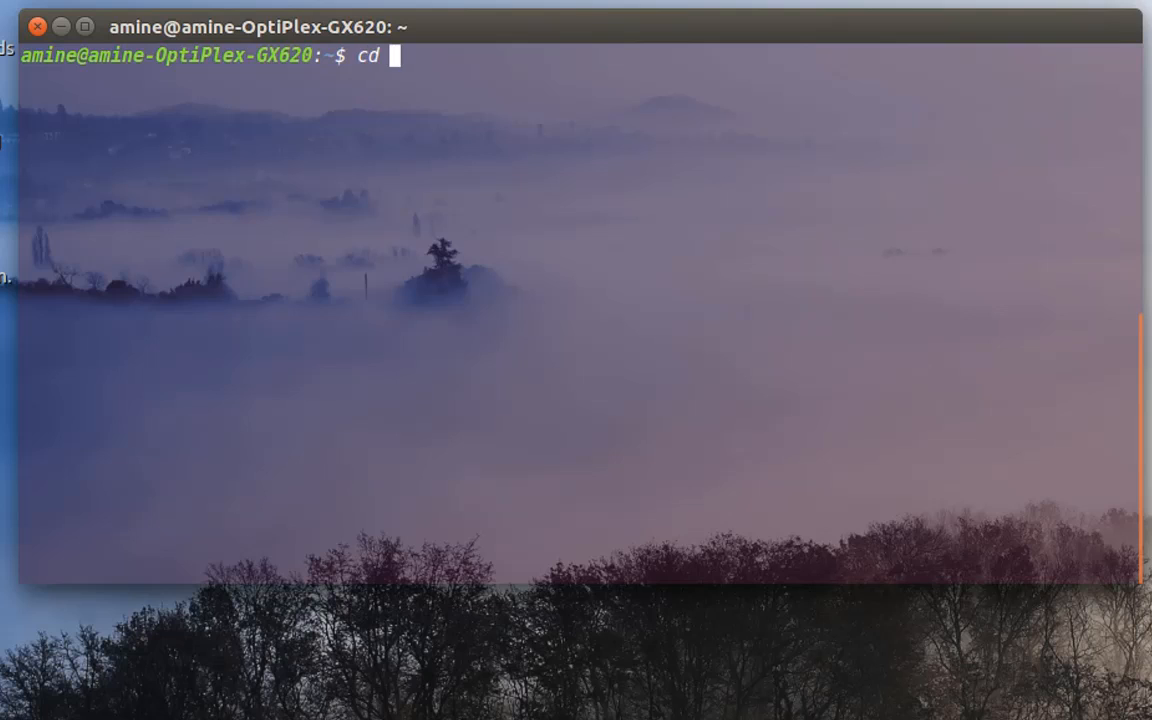
Change into /etc/init.d, list its service scripts, and begin a sudo command.
type("/etc")
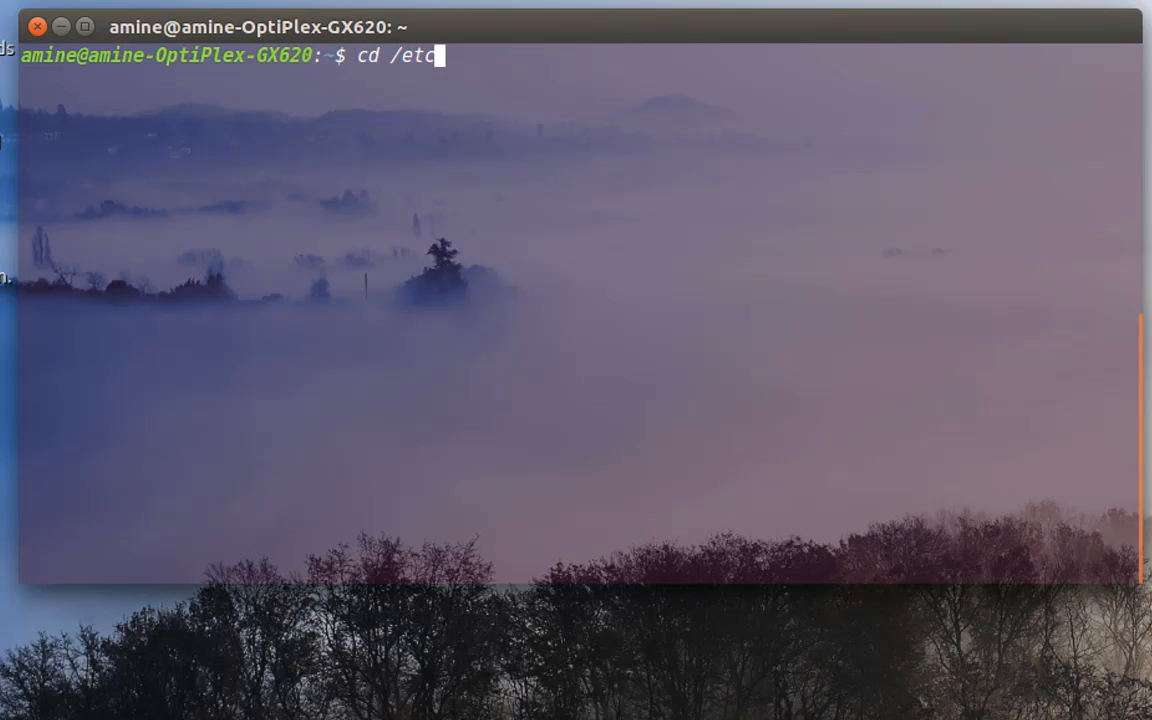
type("/")
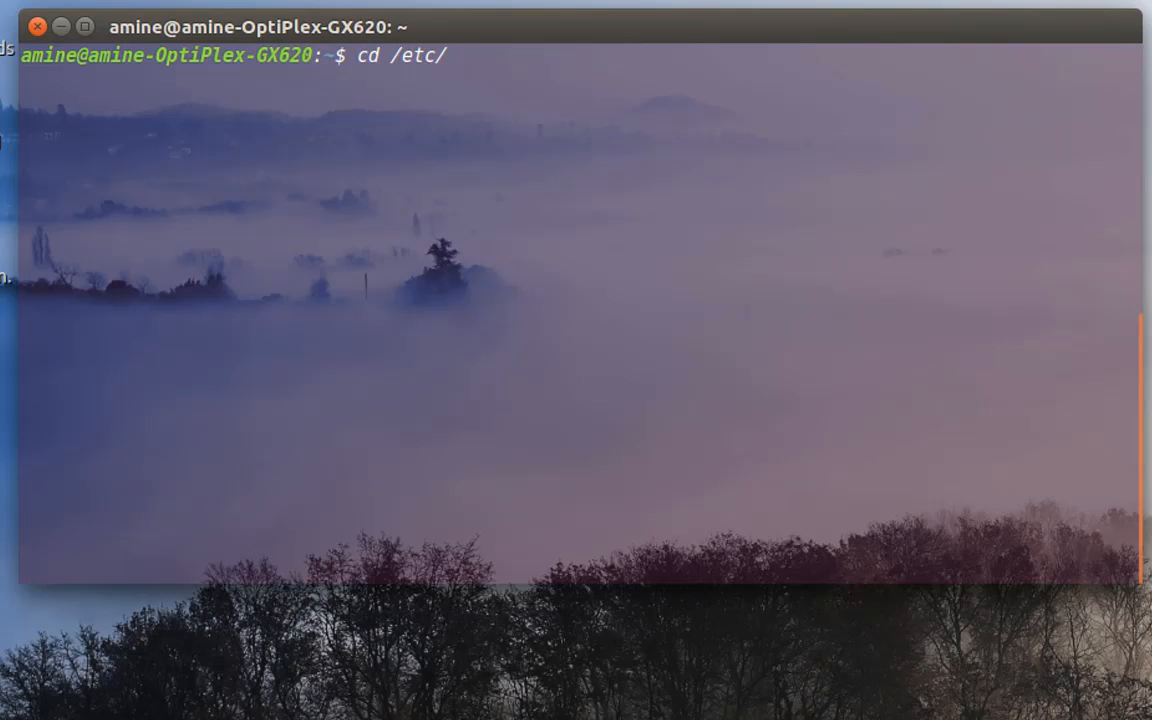
type("init.d")
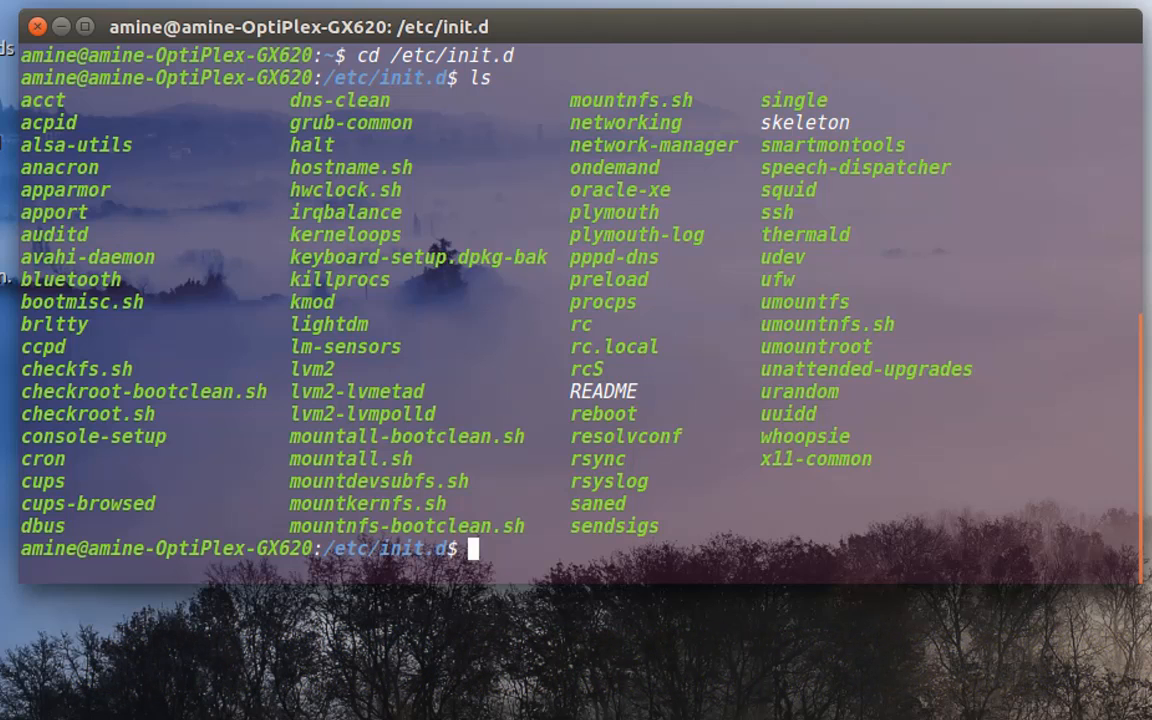
type("sudo")
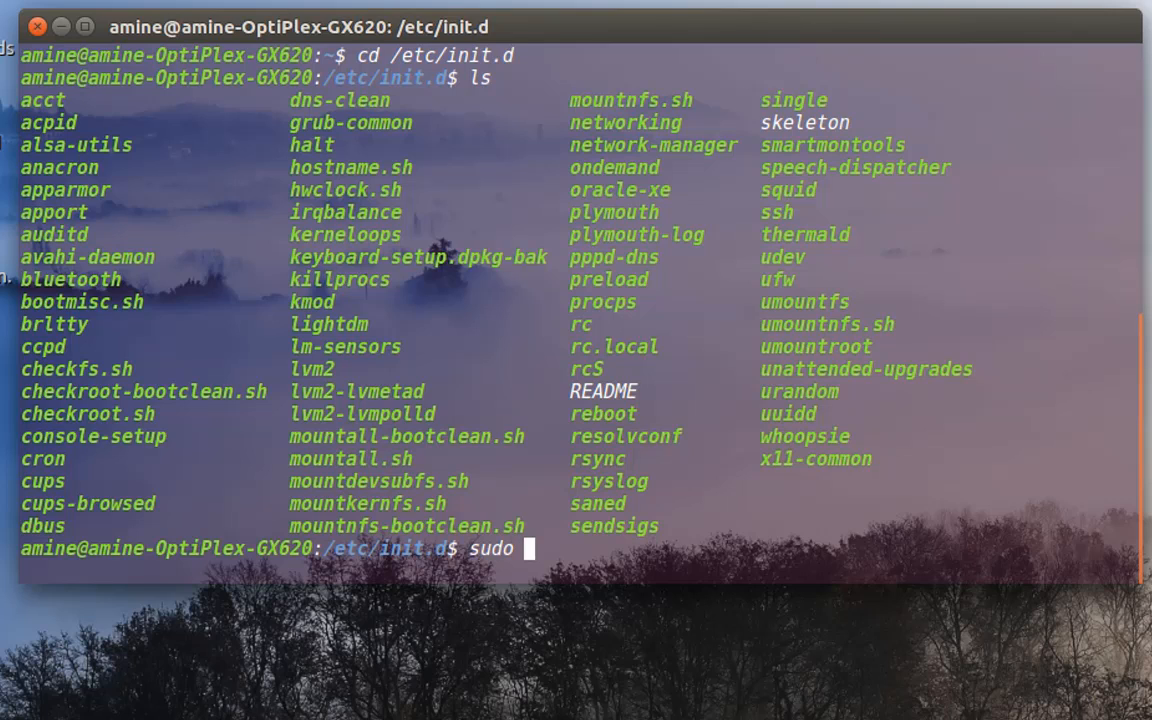
Run 'sudo service --status-all' and scroll the list where ssh shows a minus (stopped).
type("service")
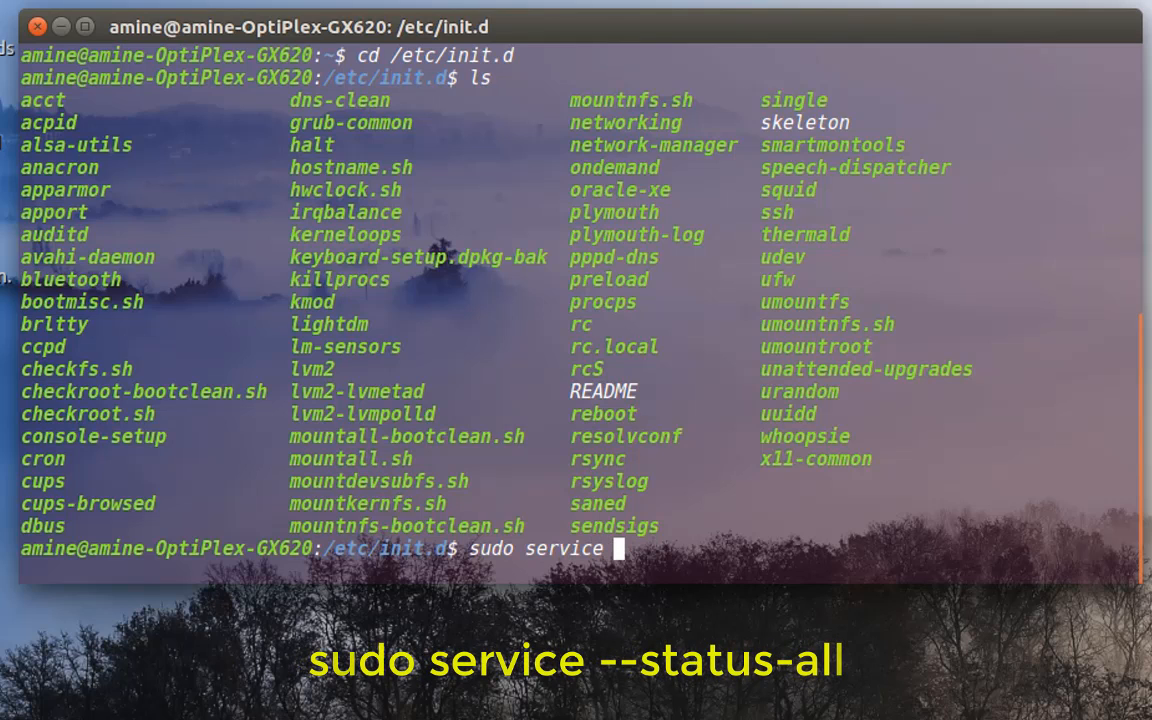
type("--stat")
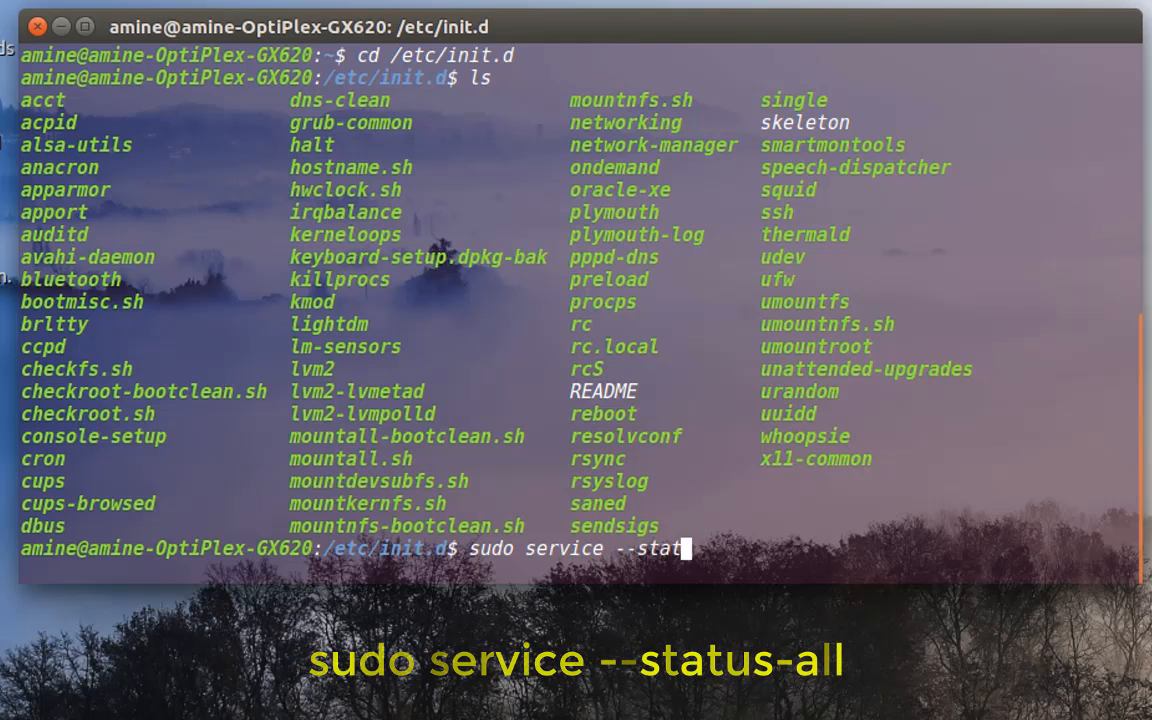
type("us-a")
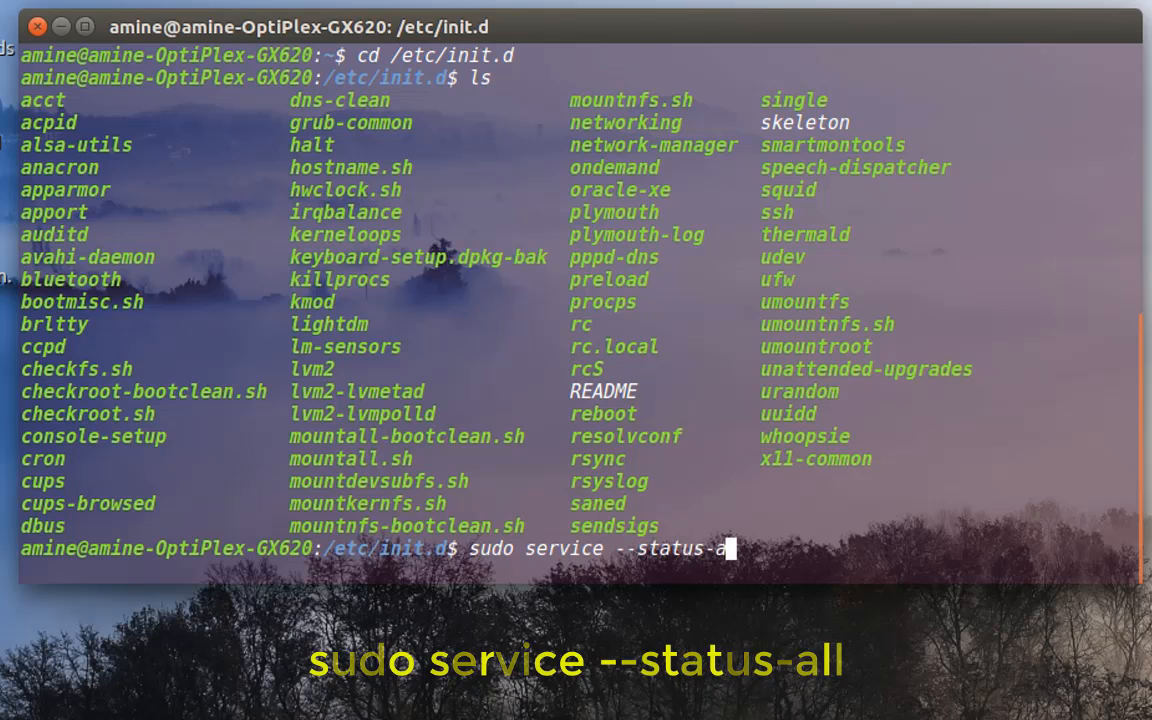
type("ll")
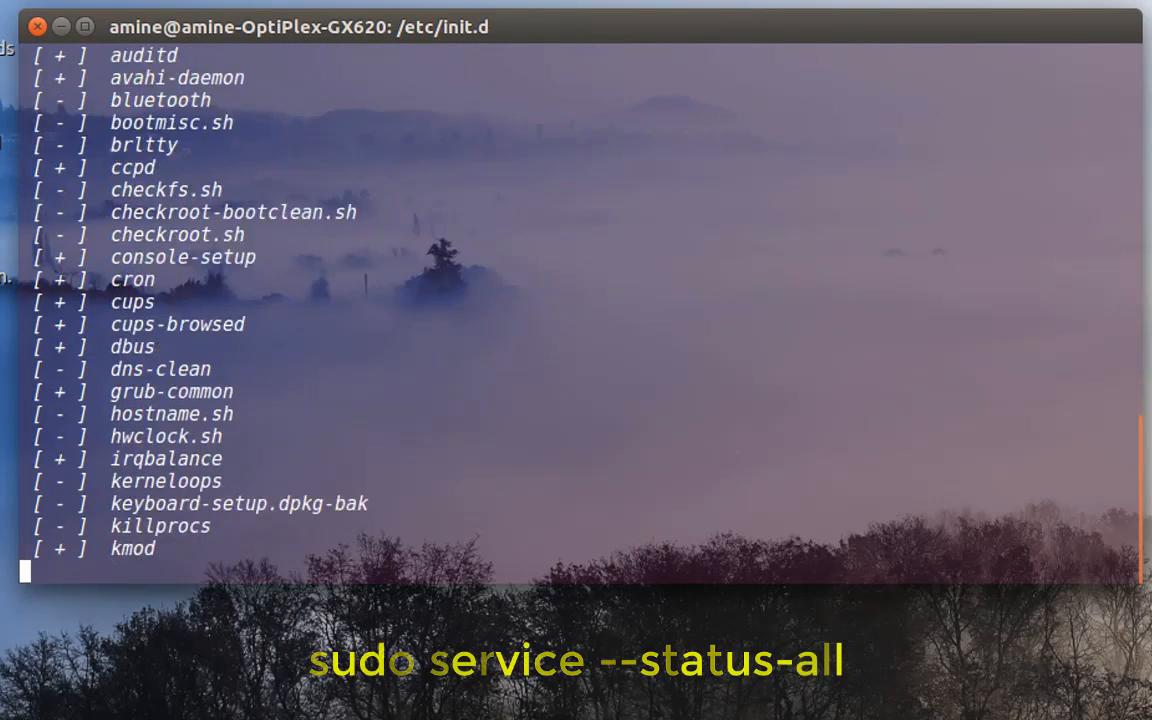
scroll("down", 3)
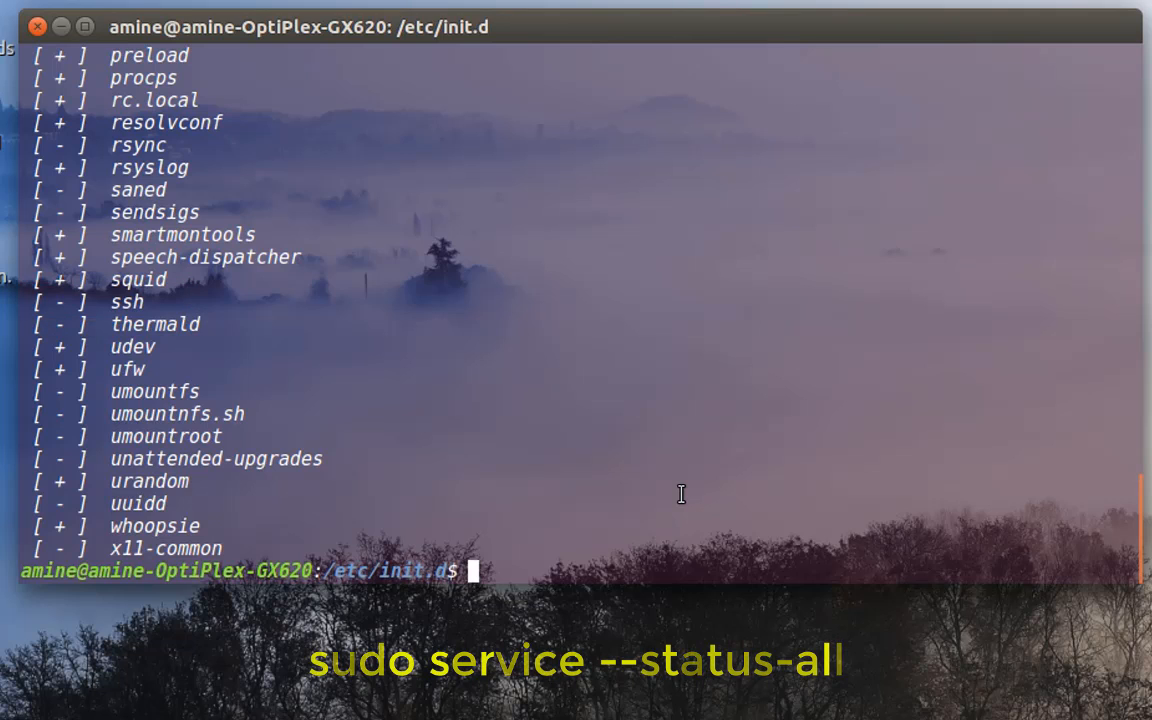
Run 'sudo service ssh status', reporting the OpenBSD Secure Shell server as inactive (dead).
type("su")
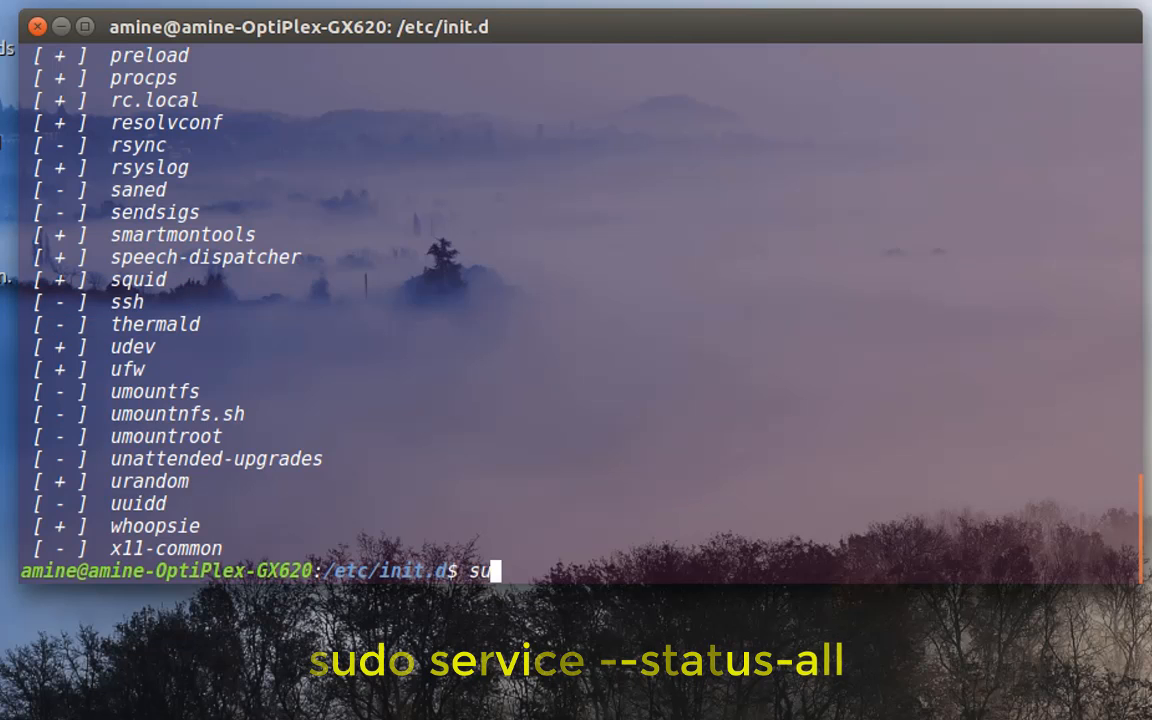
type("do ser")
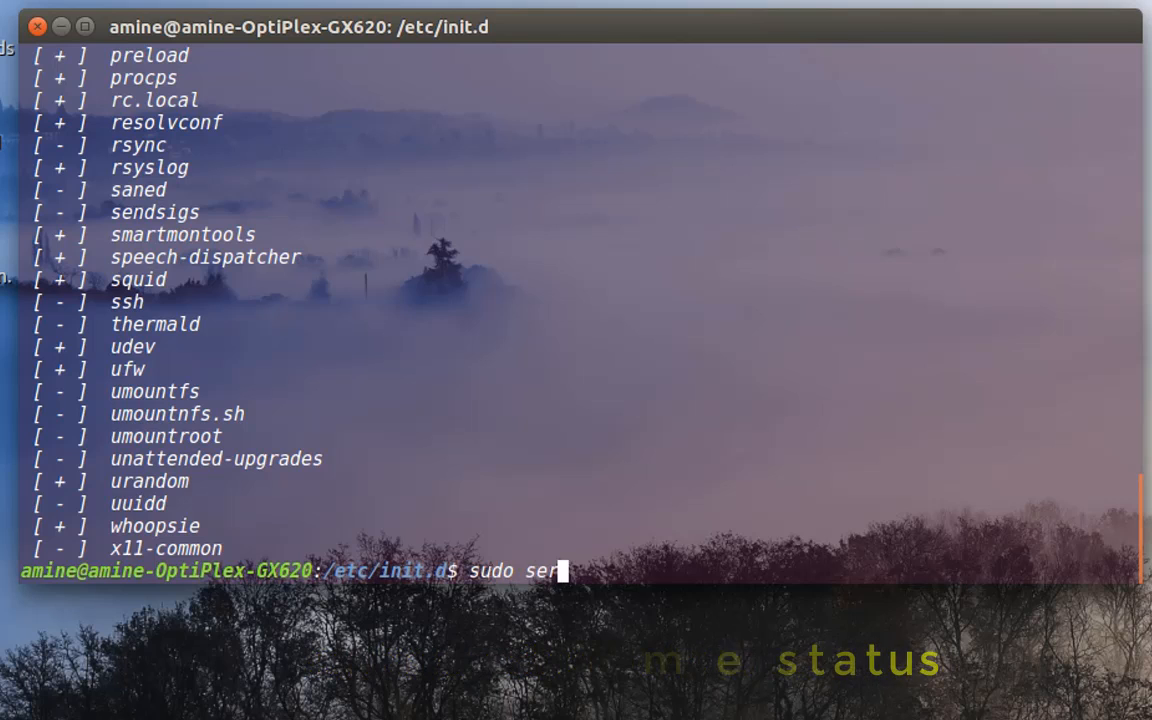
type("vice")
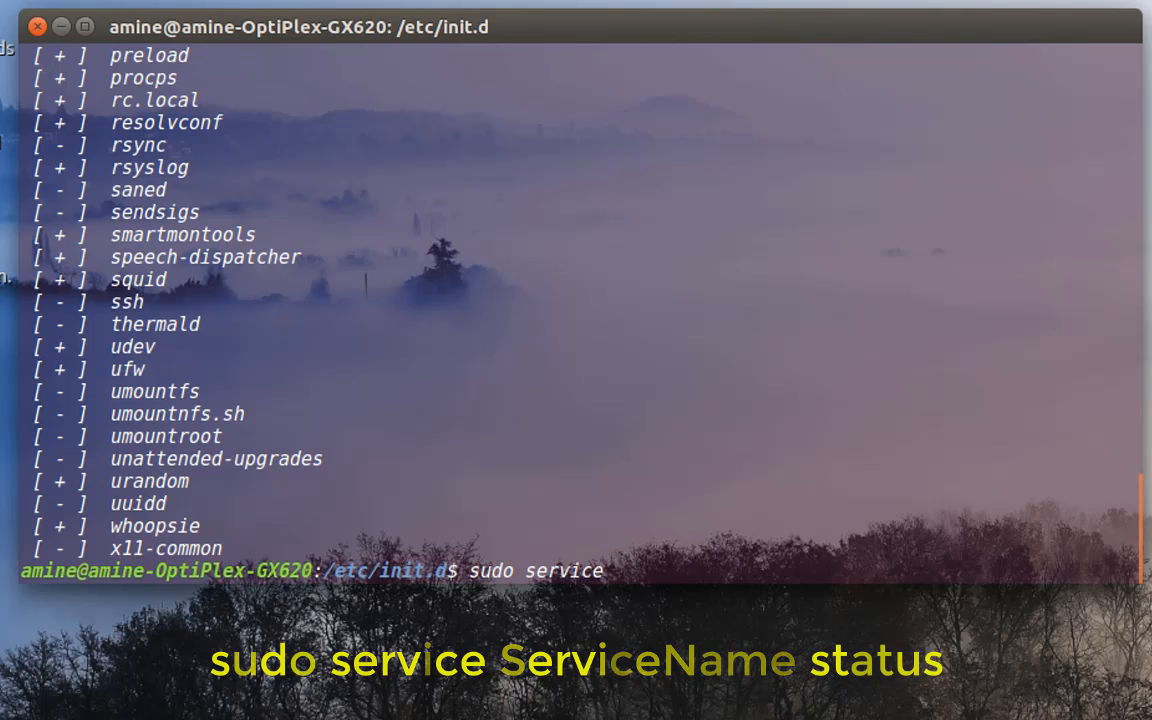
type("ssh")
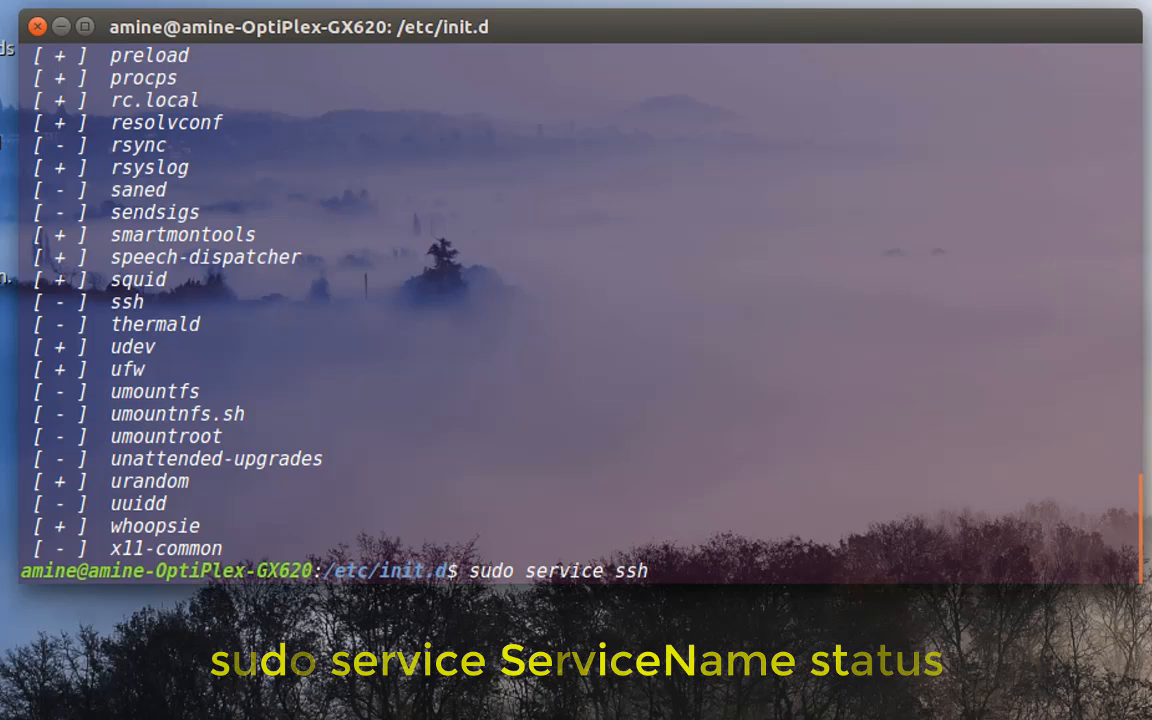
type("status")
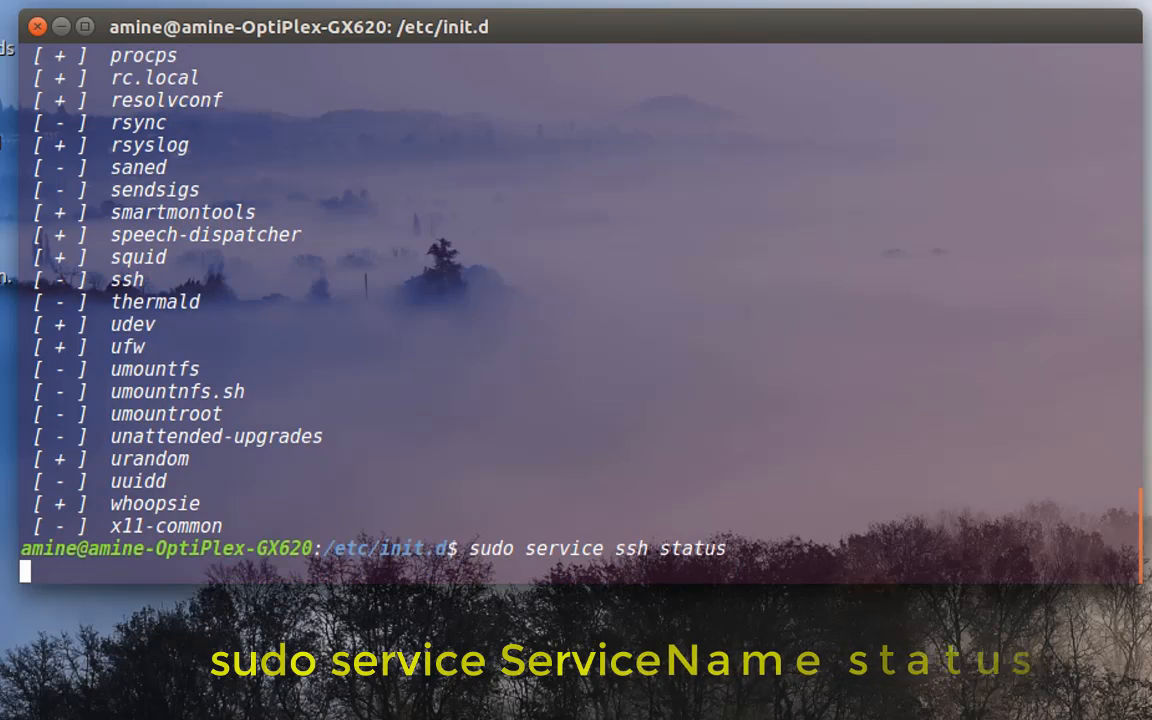
key("Return")
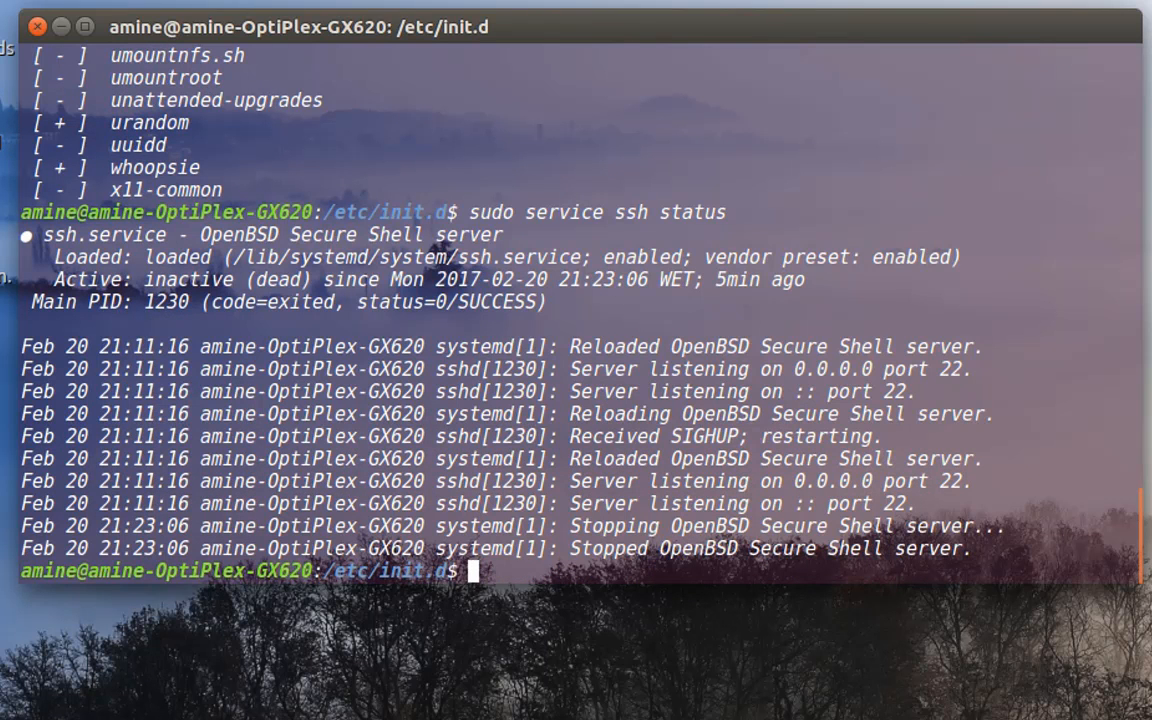
Edit the recalled command into 'sudo service ssh start' to start the ssh service.
type("sudo service ssh status")
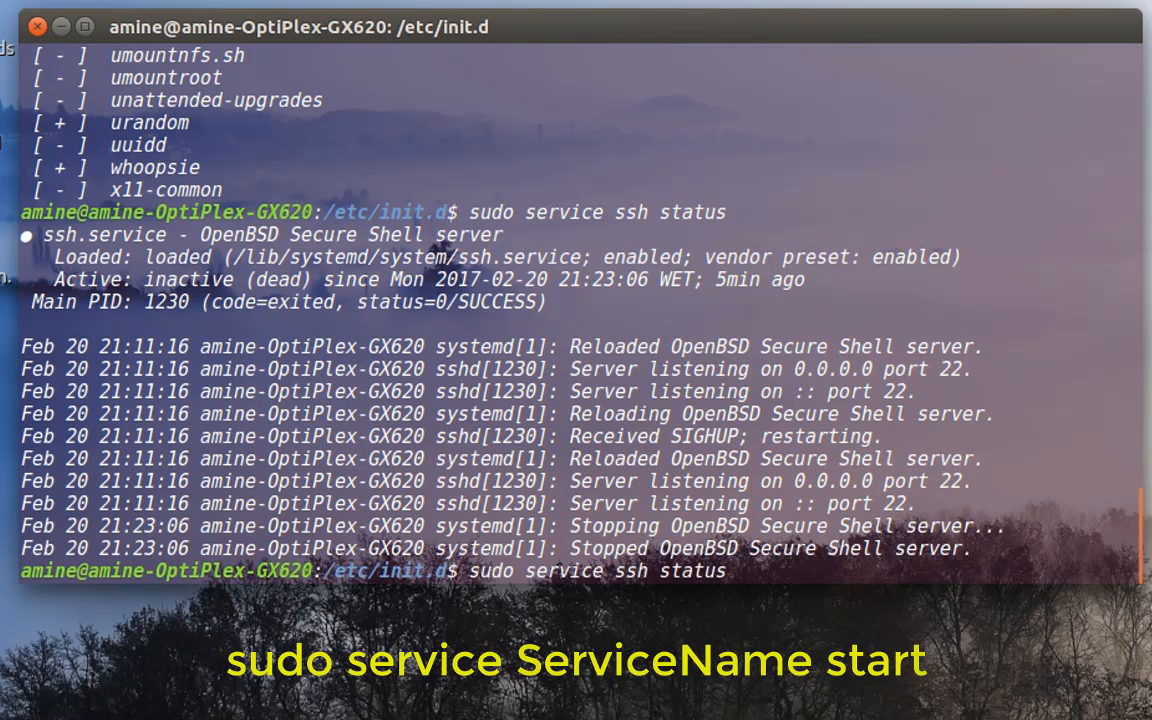
key("BackSpace")
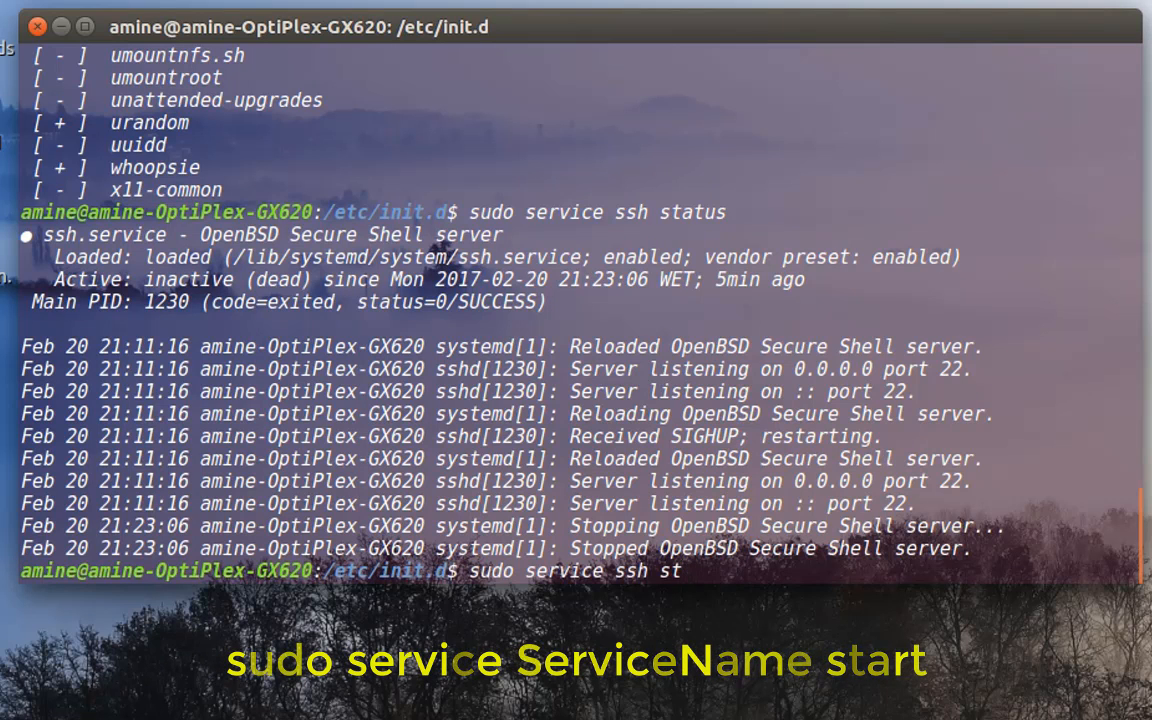
type("art")
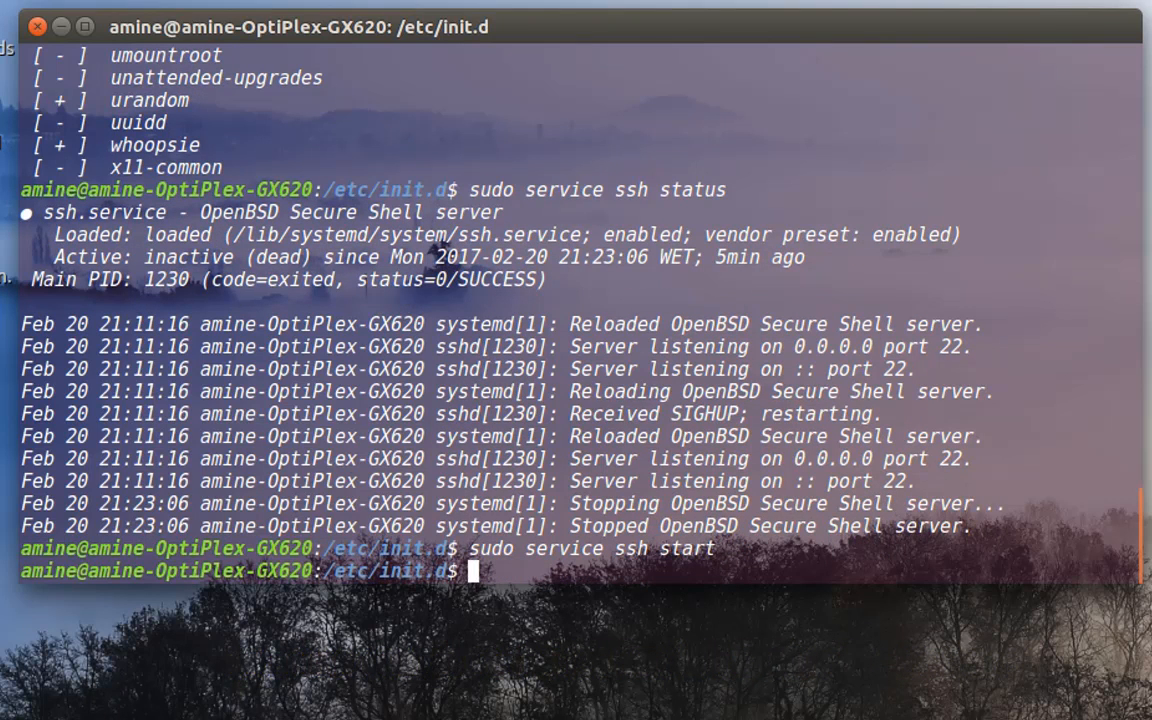
Run 'sudo service ssh status' again, now reporting ssh as active (running).
type("sudo service ssh st")
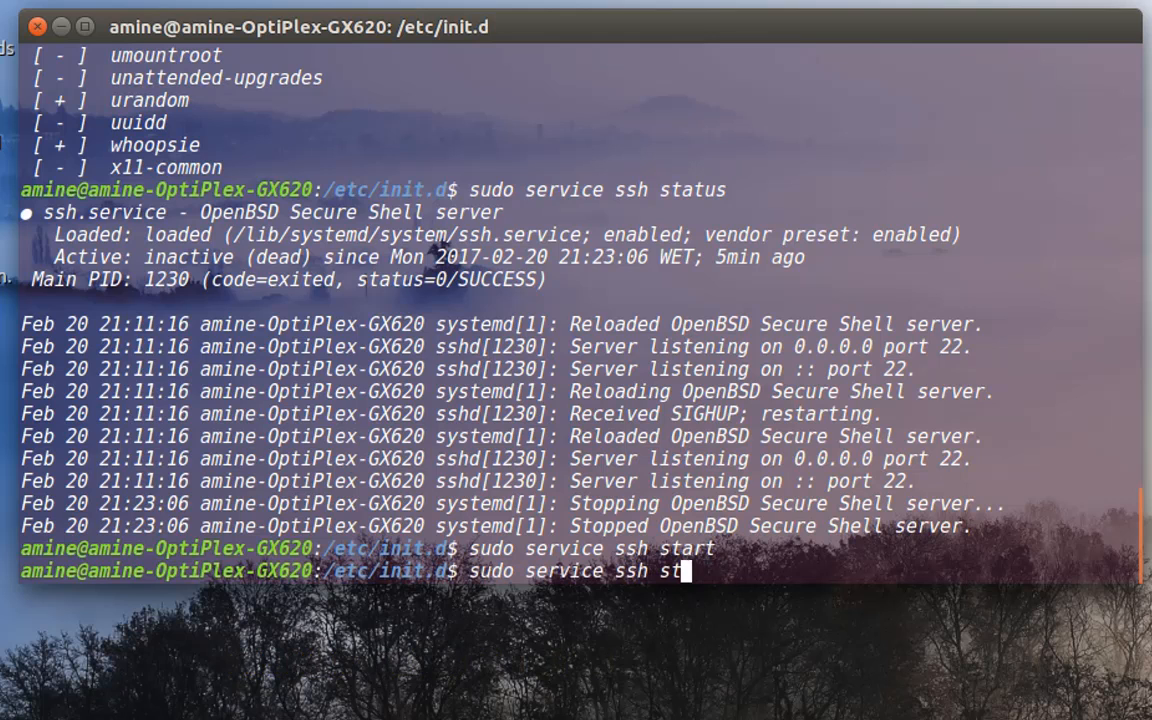
type("atus")
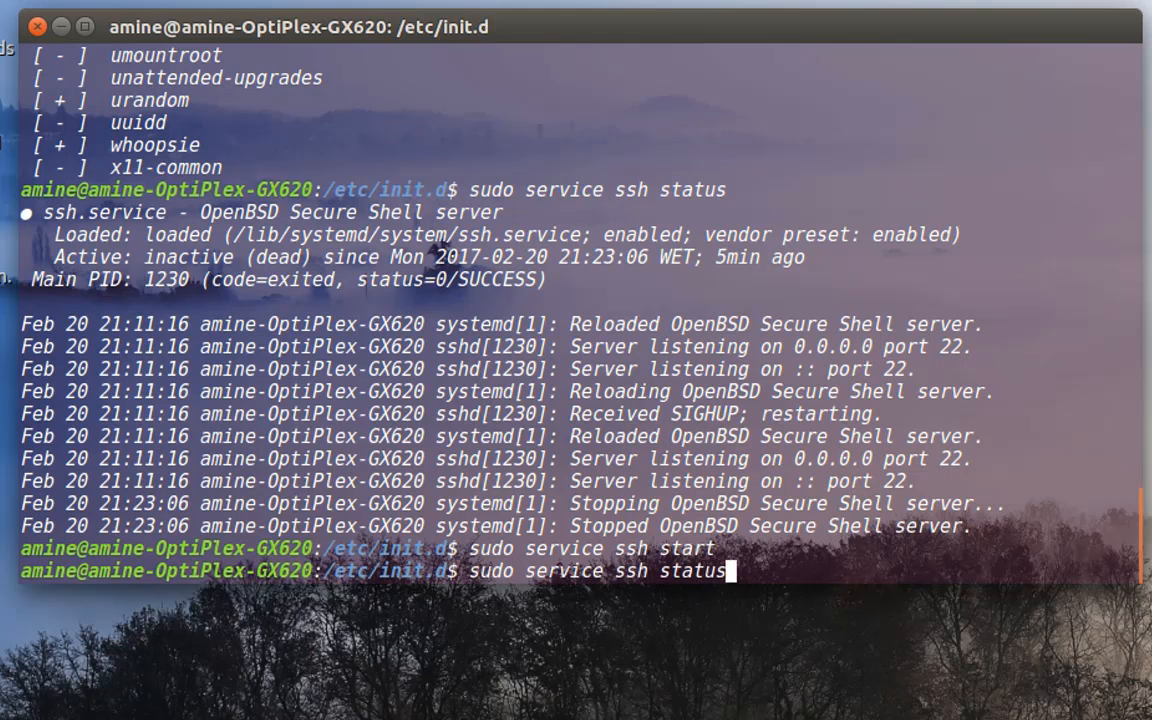
key("Return")
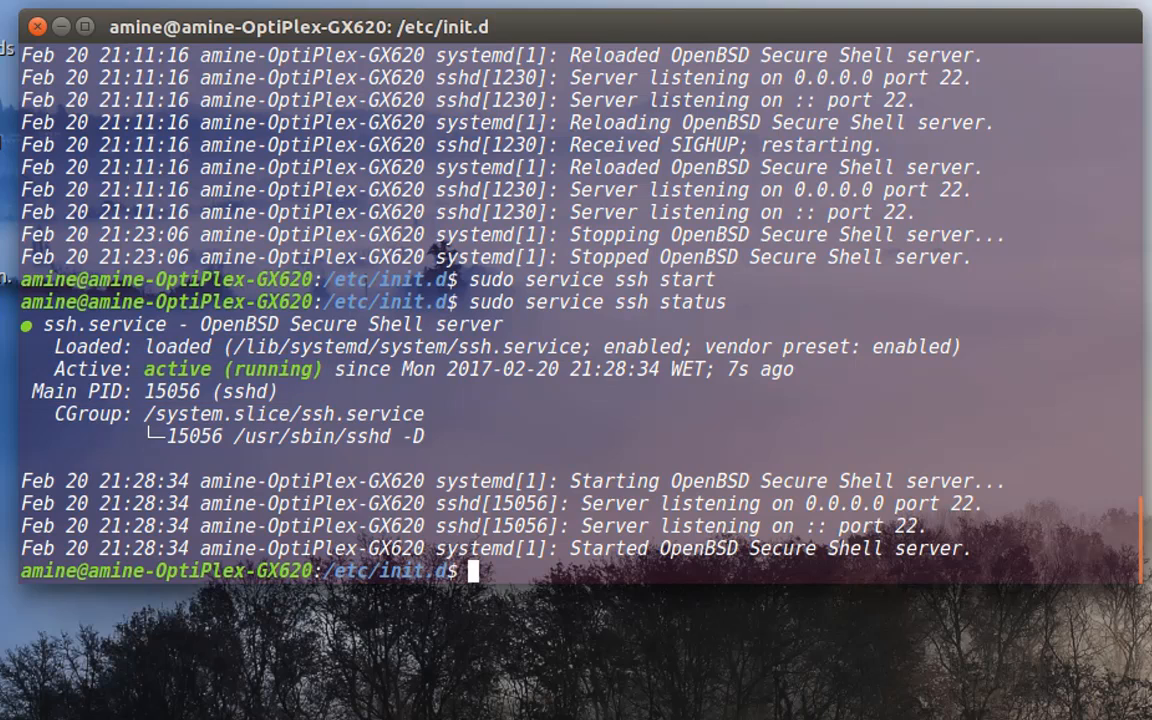
Rerun the full service status list and scroll to ssh, now marked with a plus (running).
type("sudo service ssh start")
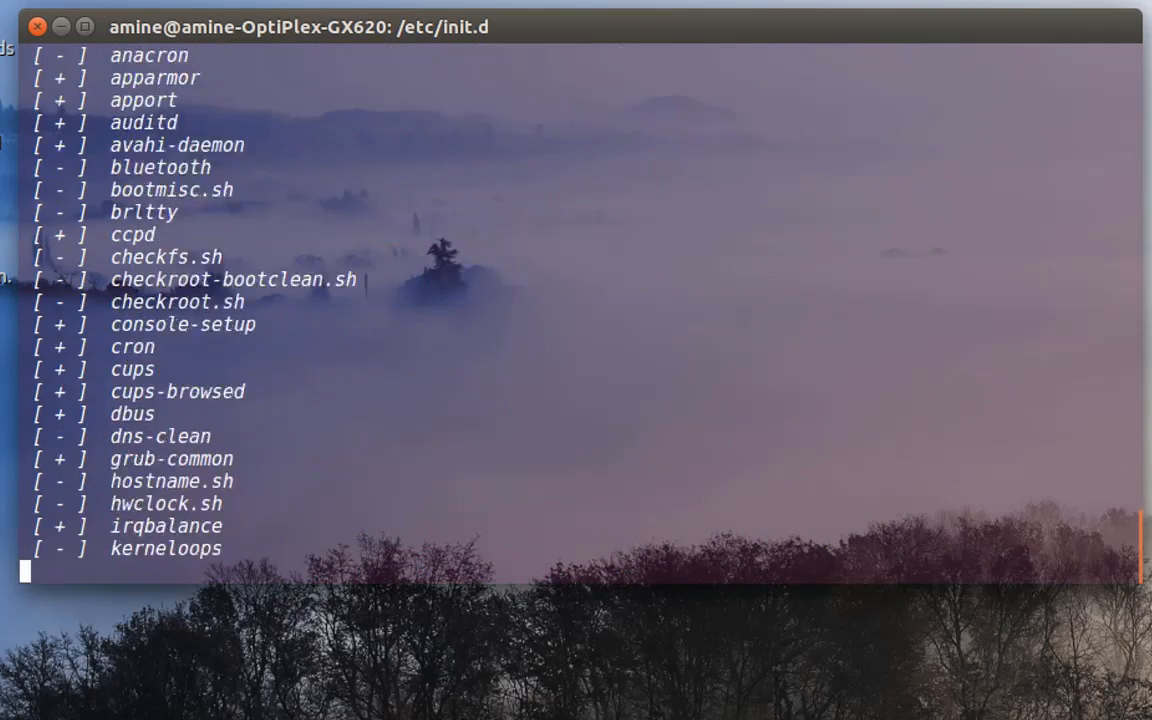
scroll("down", 3)
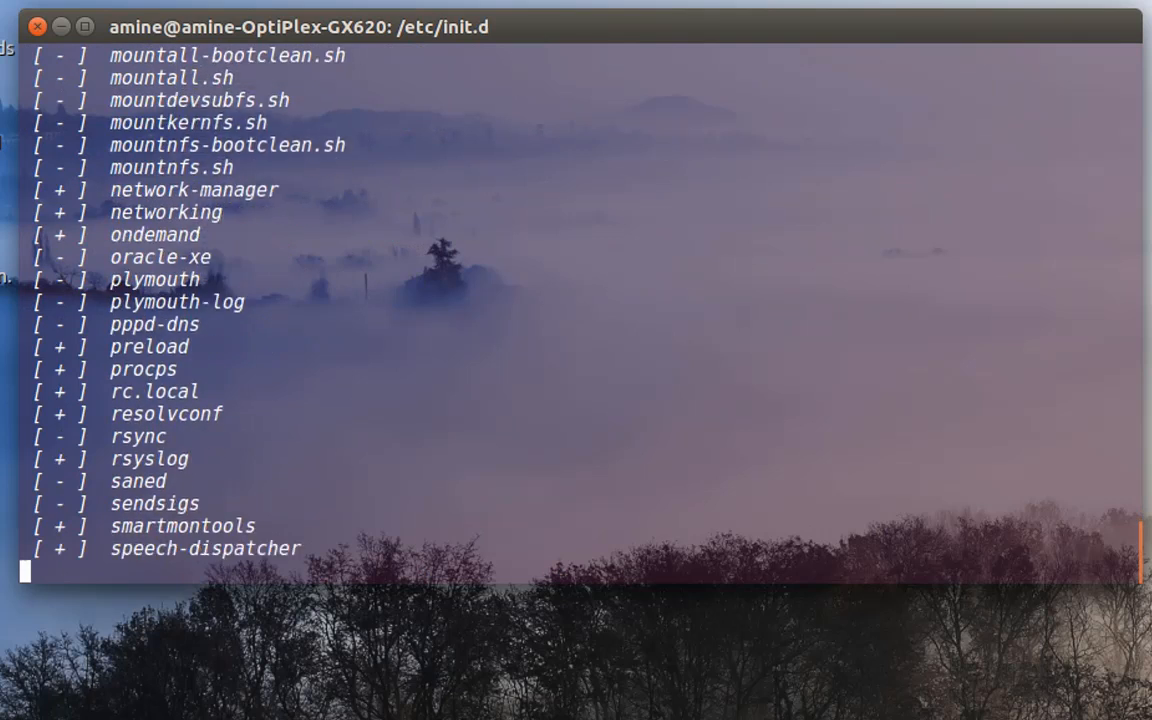
scroll("down", 3)
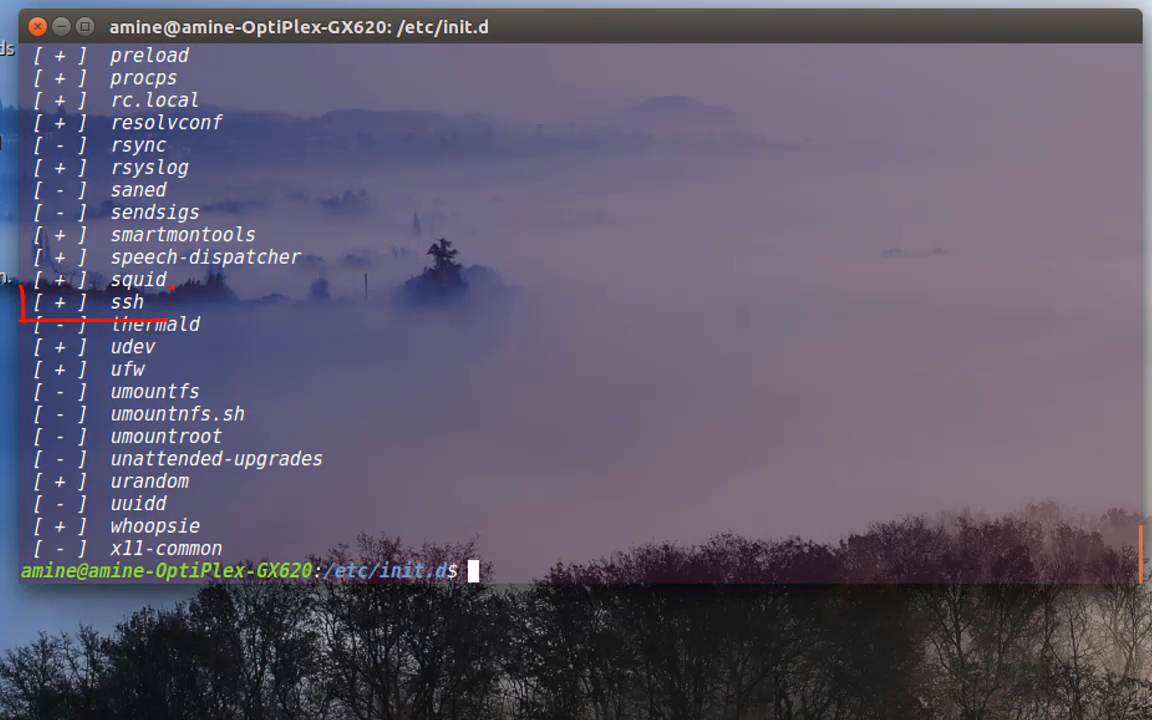